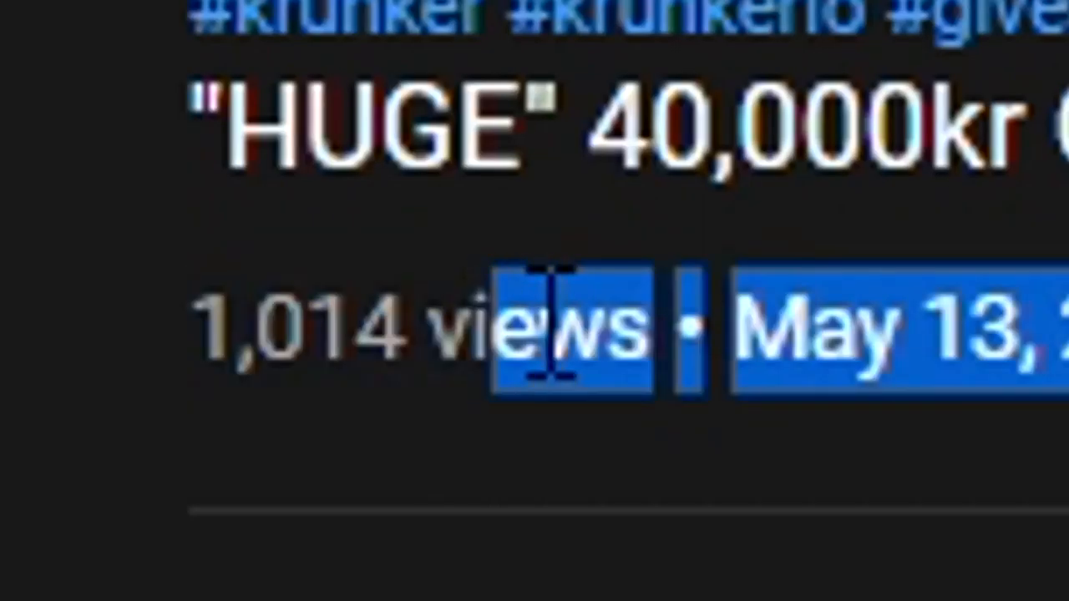
- Highlight the view count and upload date, then scroll to the pinned rules comment
drag(568, 325, 209, 326)
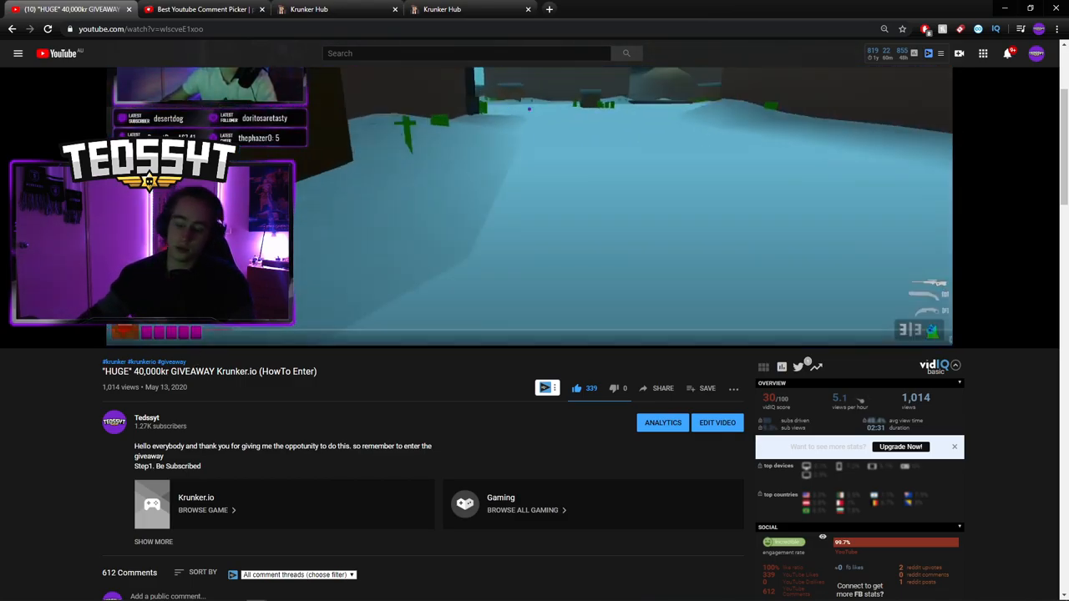
scroll(down, 3)
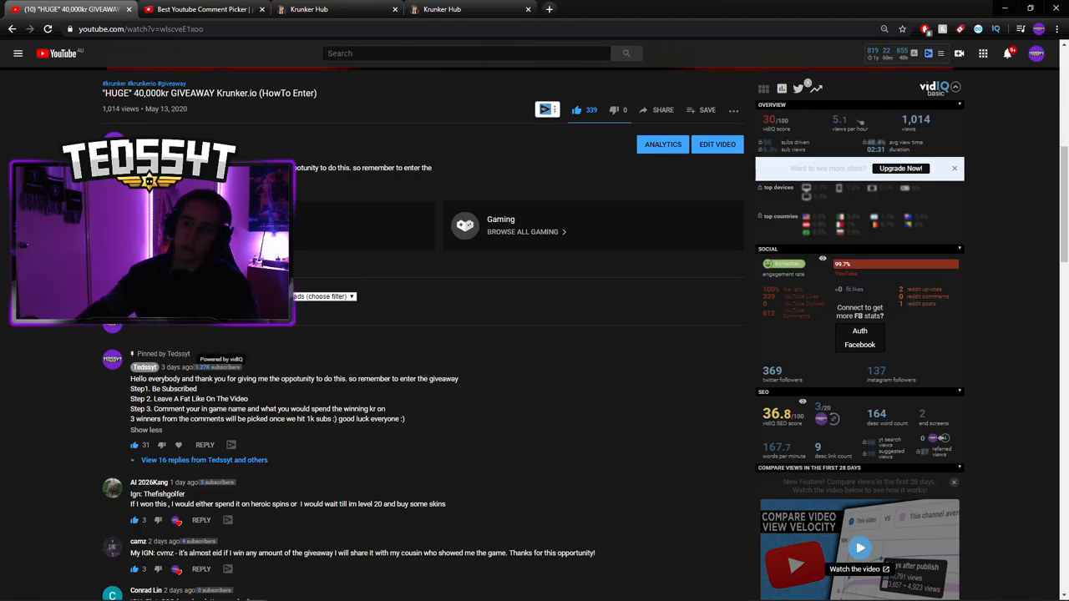
- Fetch the giveaway video's comments in Pickawinner with Include Replies turned off
click(200, 9)
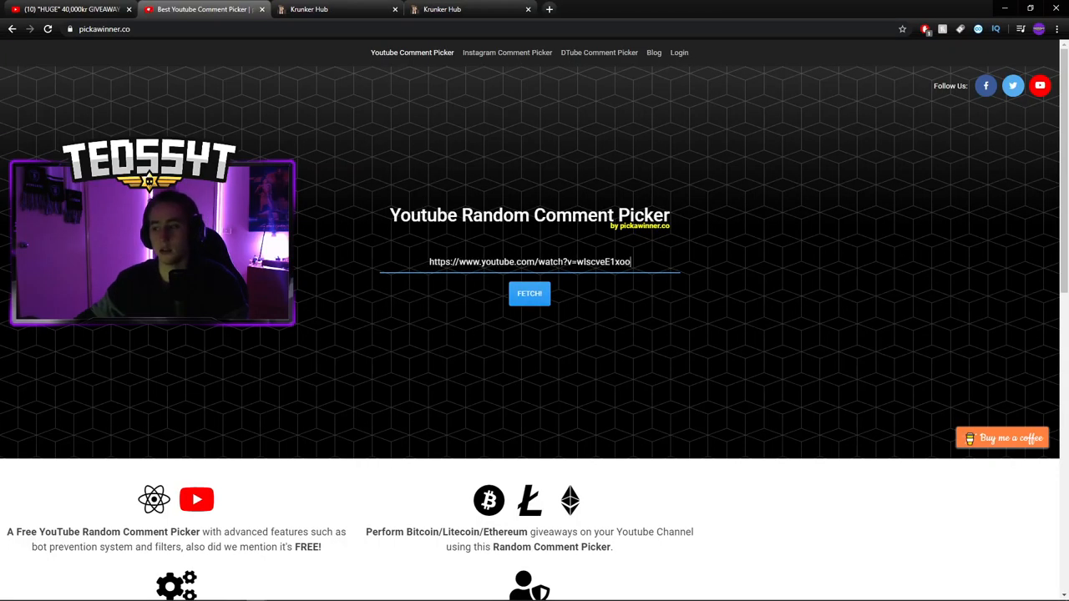
click(529, 293)
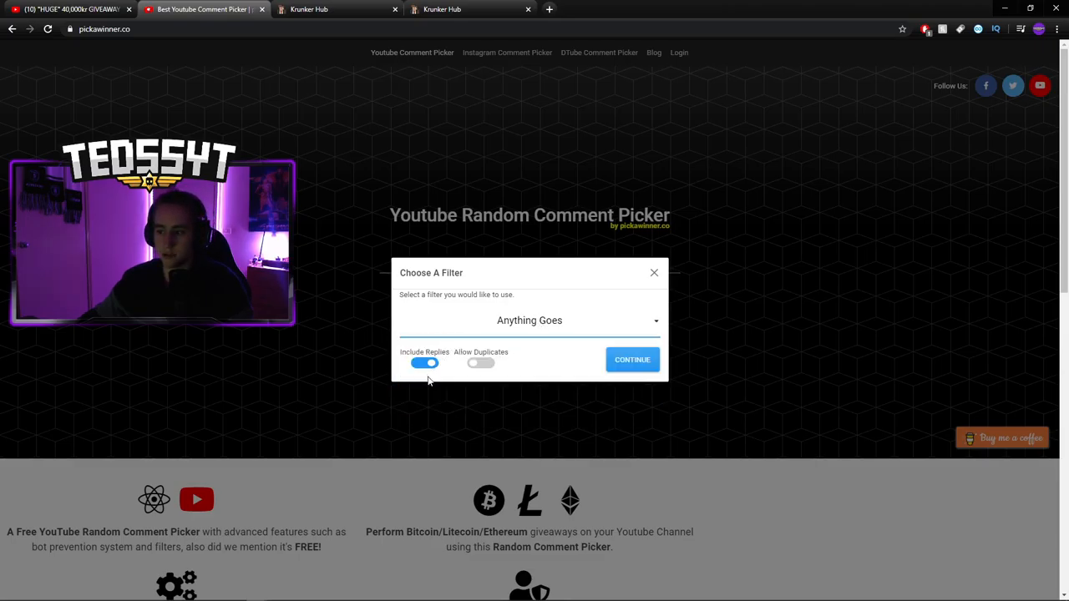
click(424, 362)
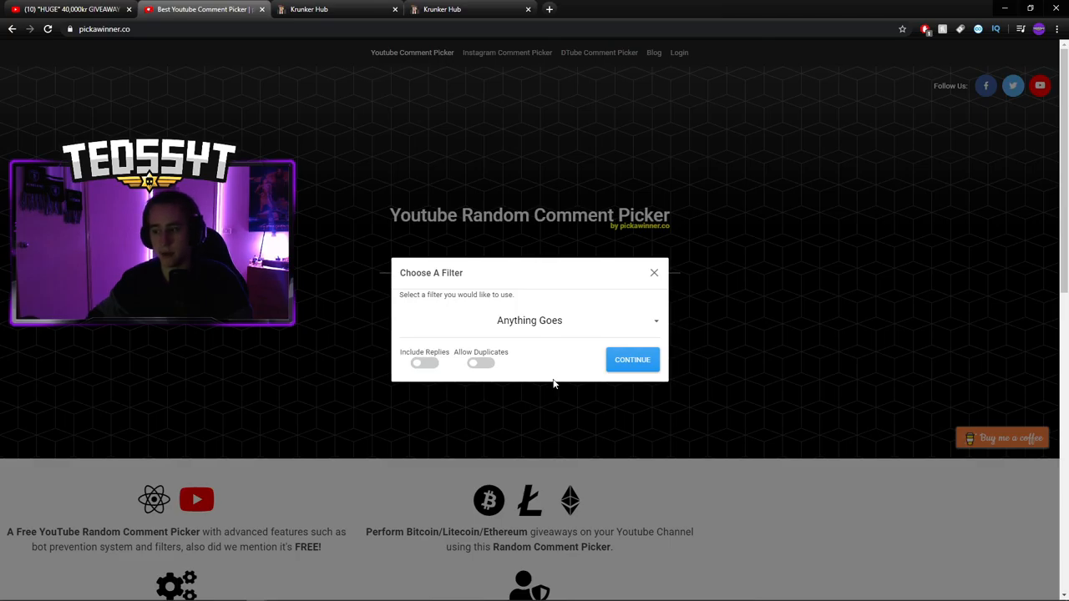
mouse_move(570, 389)
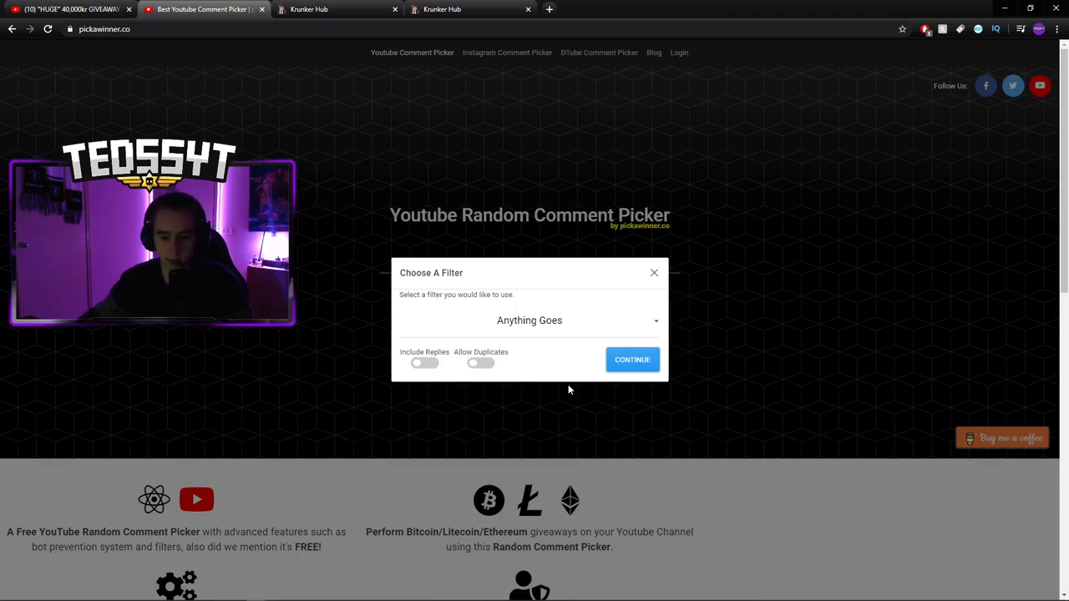
- Accept the anything-goes, no-replies, no-duplicates filter so the comments load
click(632, 359)
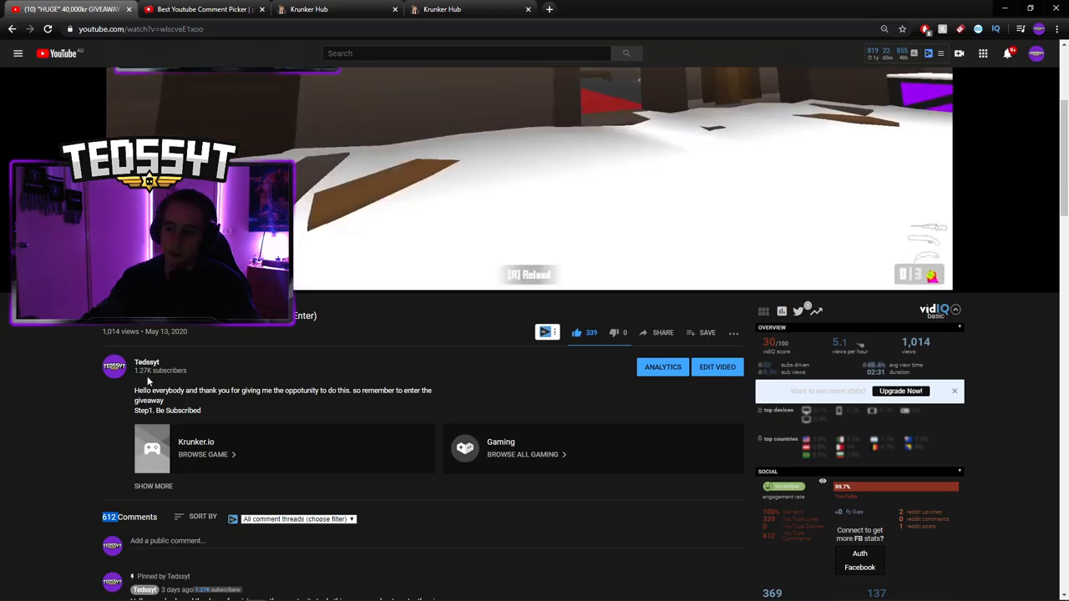
scroll(down, 3)
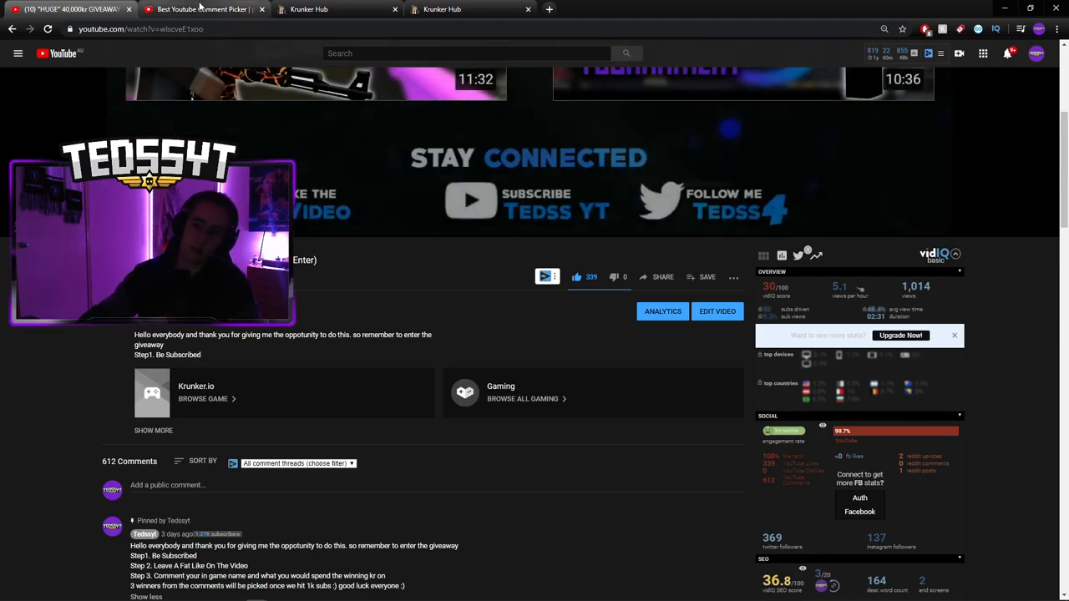
click(204, 10)
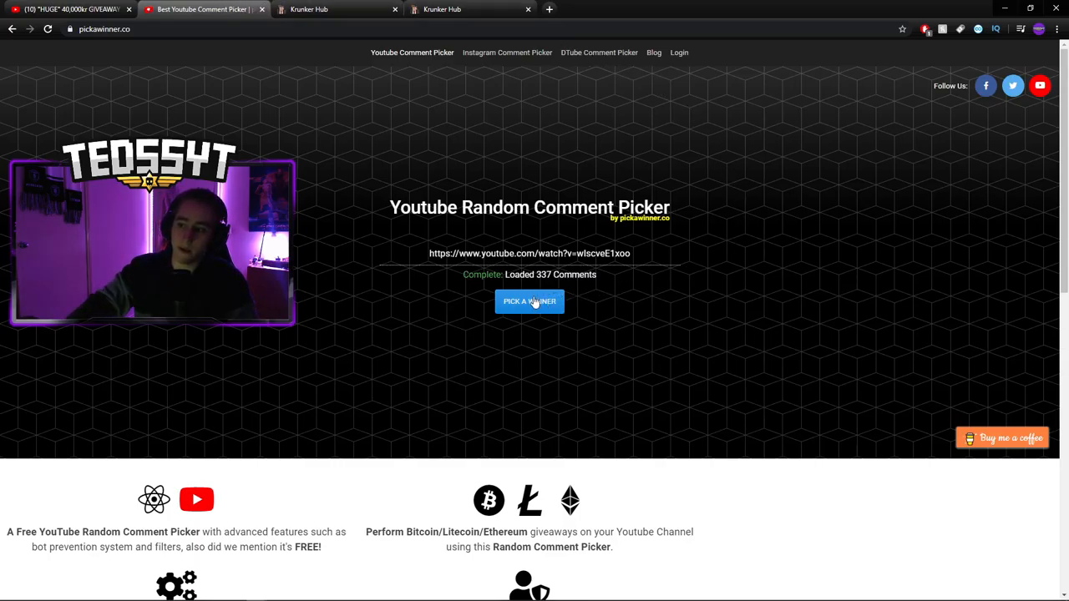
click(529, 301)
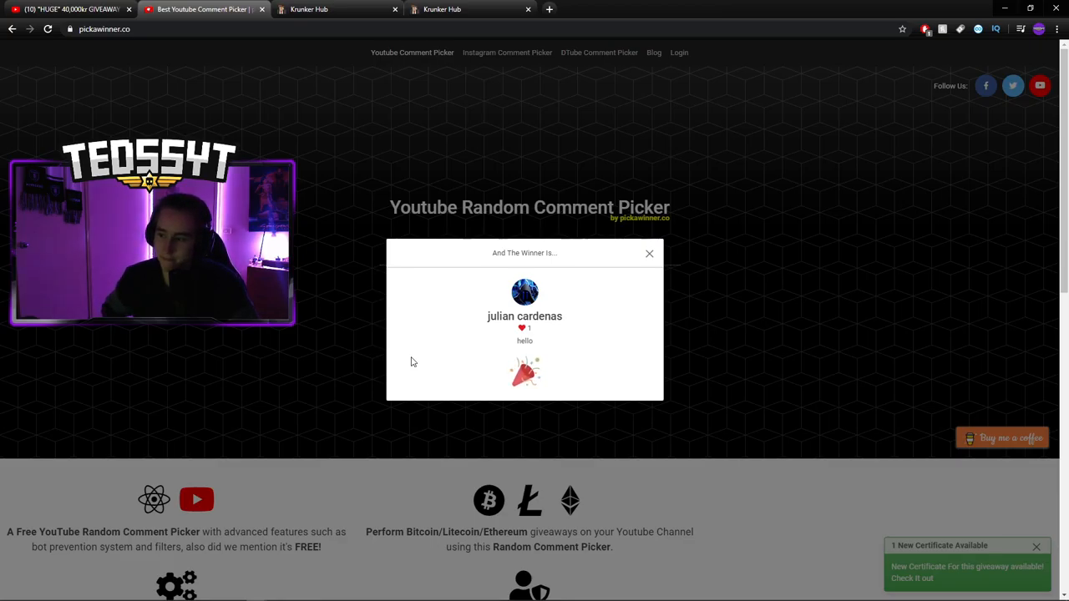
mouse_move(715, 192)
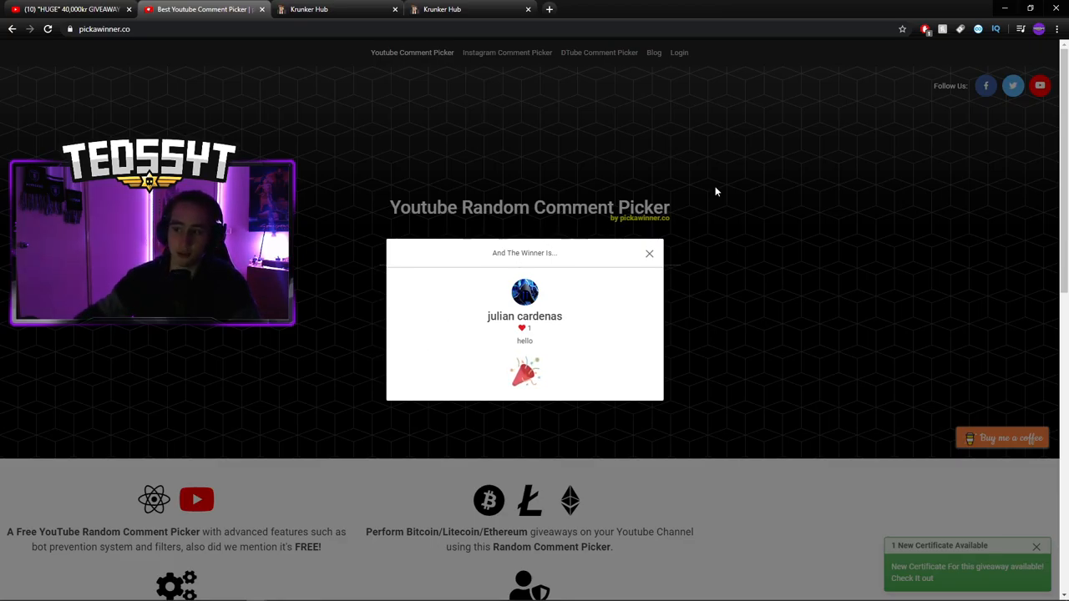
click(649, 253)
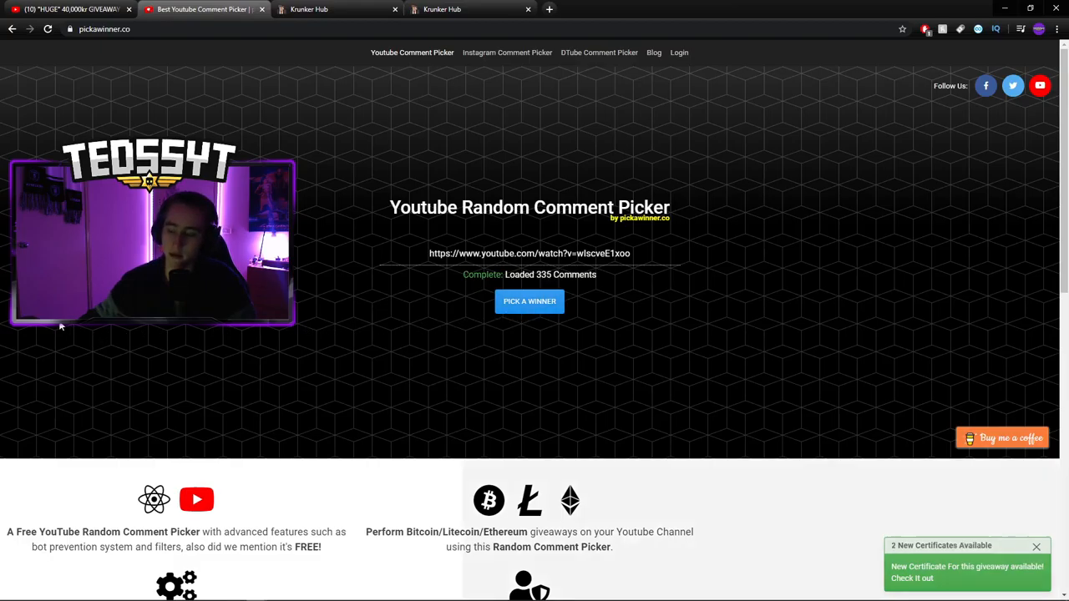
click(530, 301)
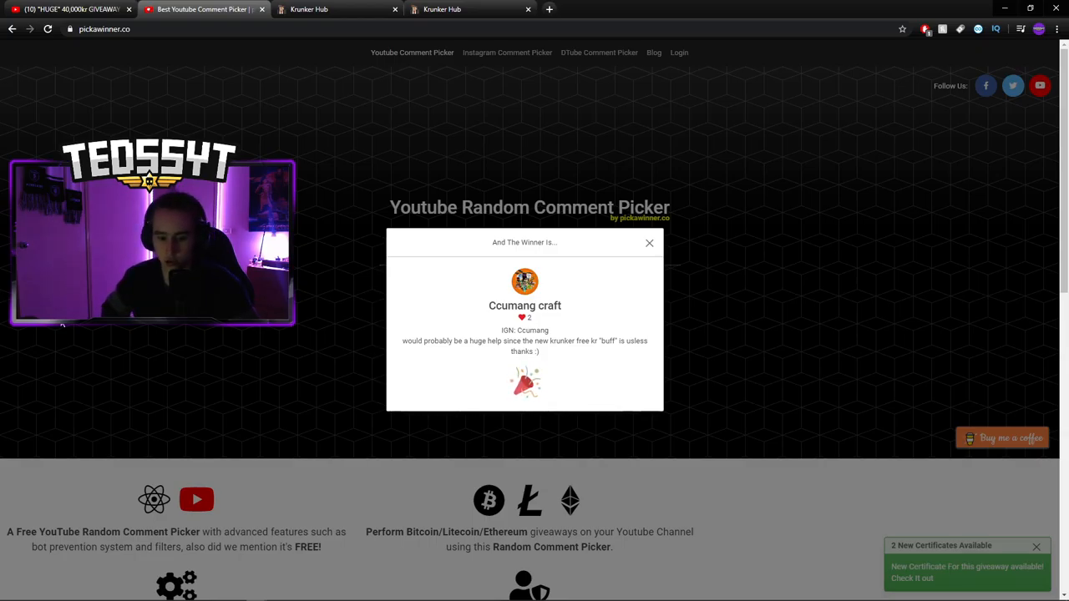
mouse_move(597, 240)
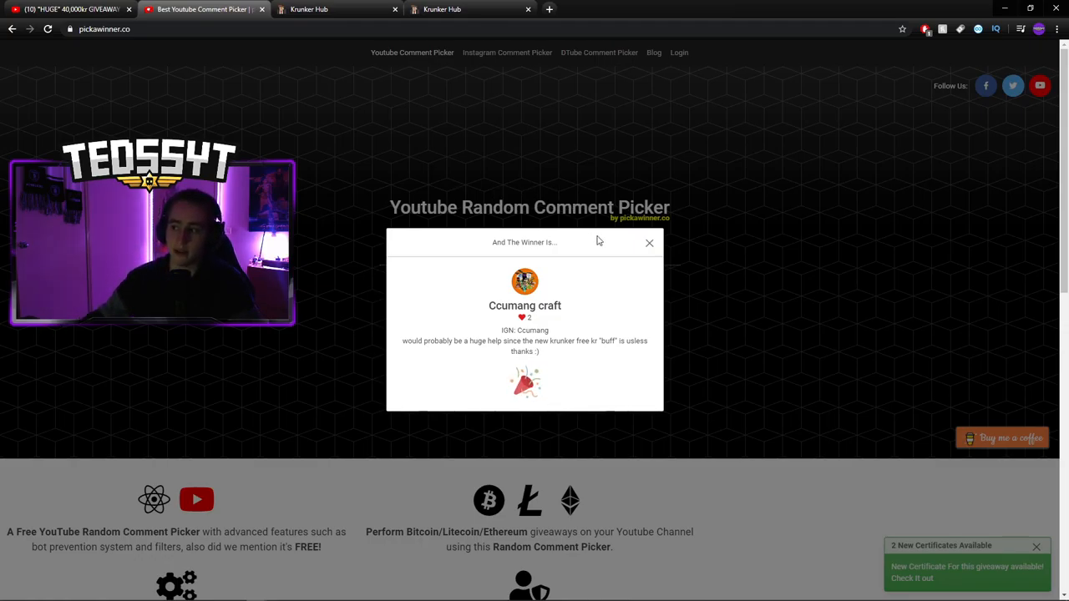
click(650, 243)
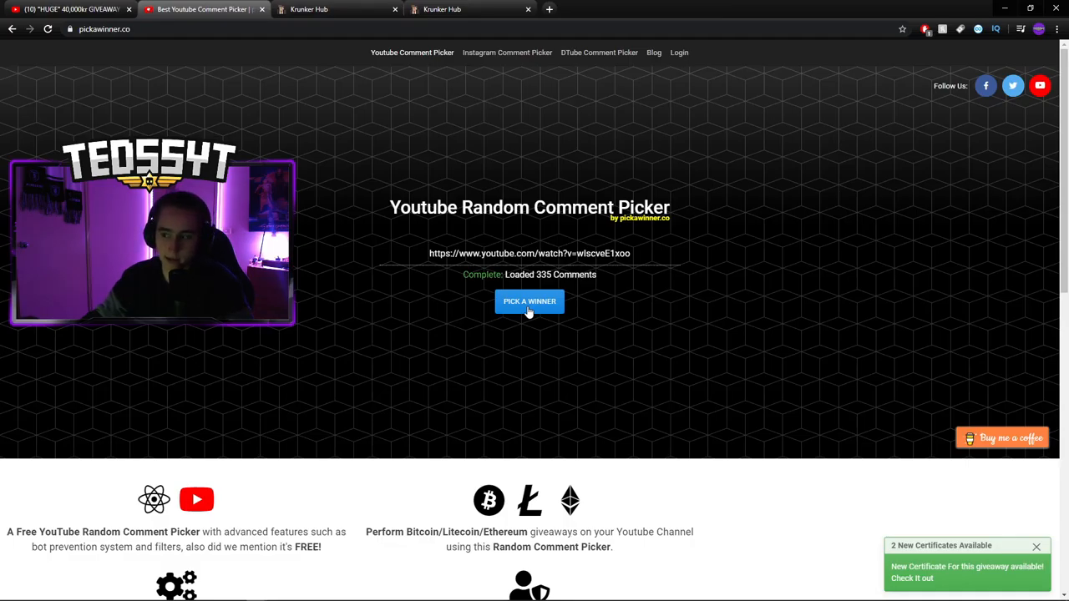
click(529, 302)
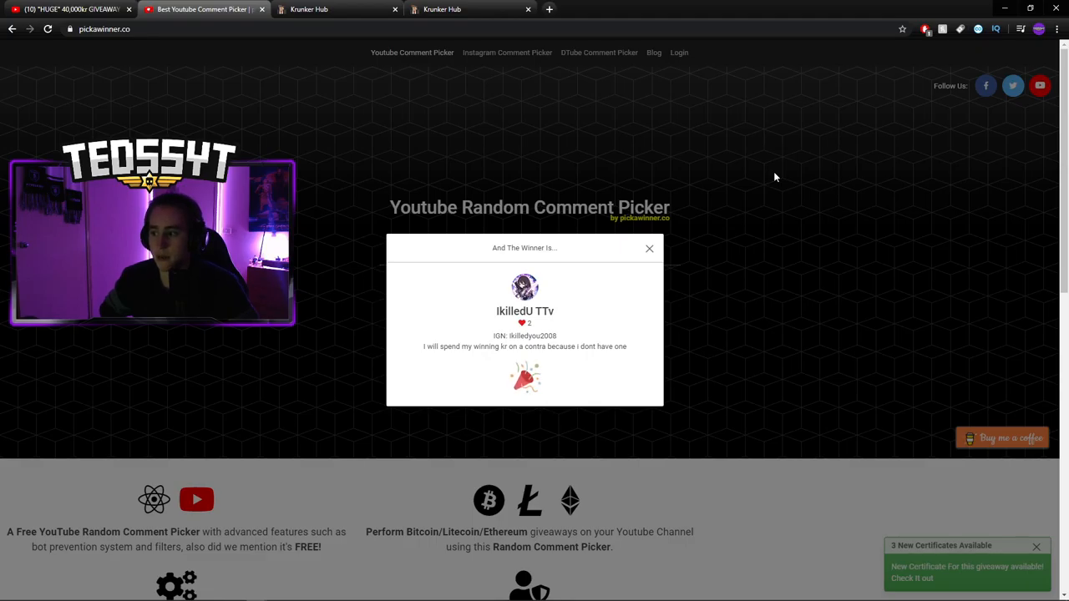
mouse_move(757, 180)
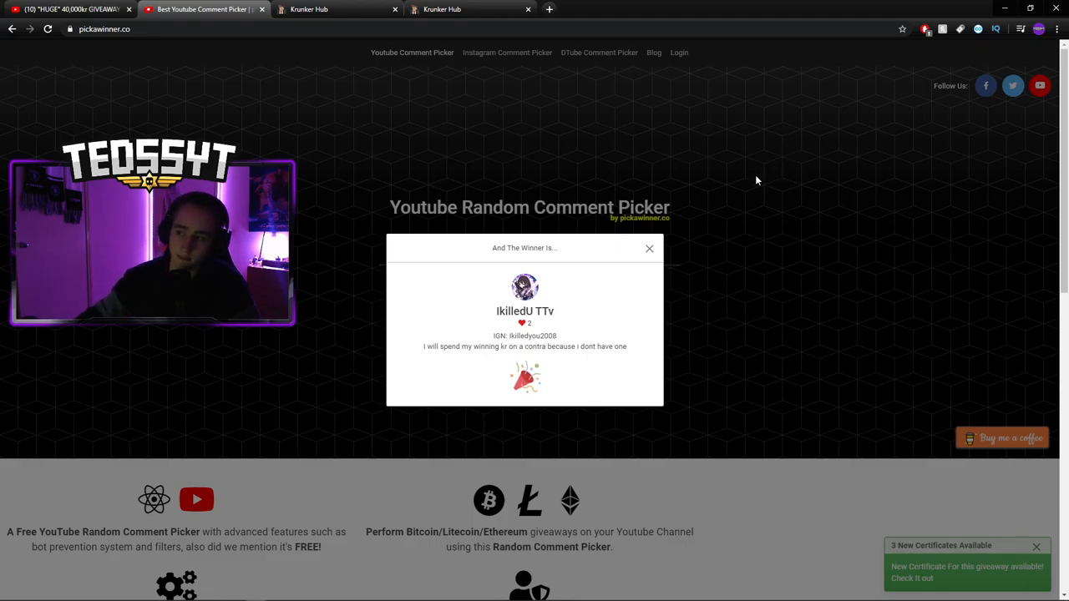
click(648, 248)
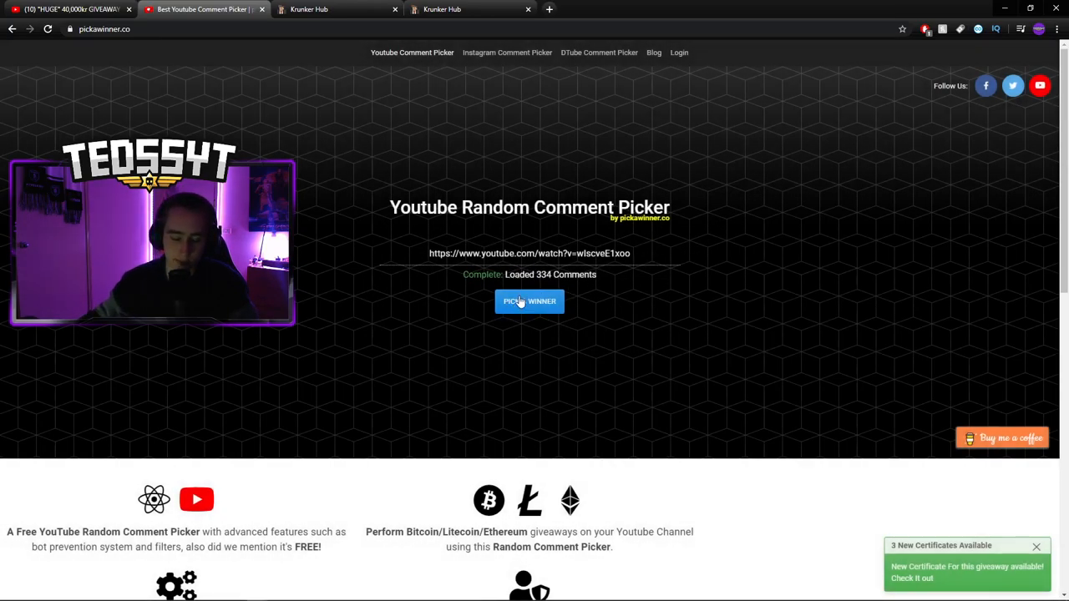
mouse_move(818, 233)
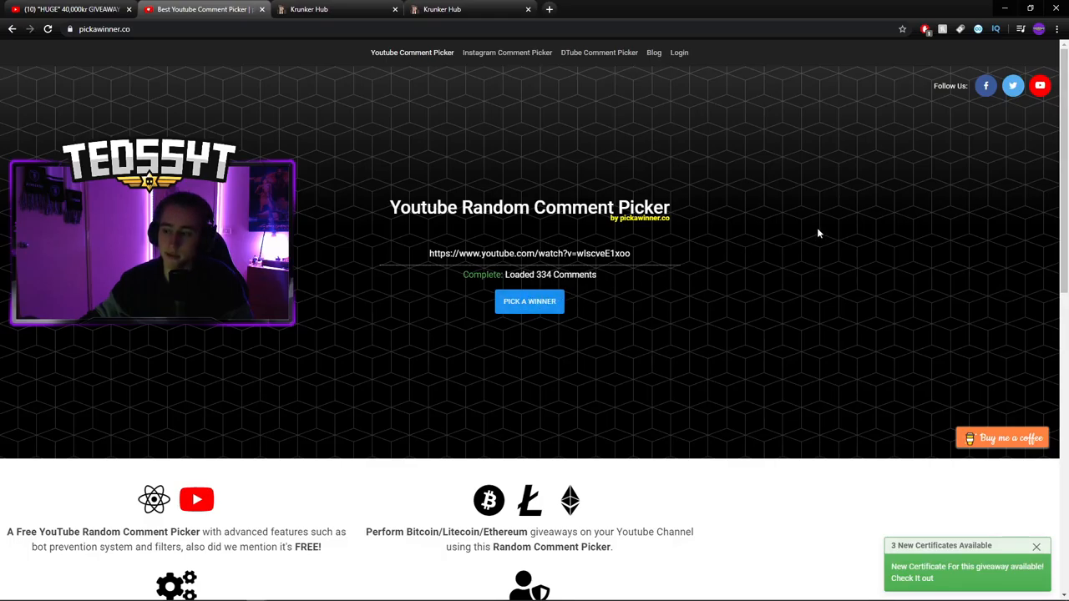
click(530, 301)
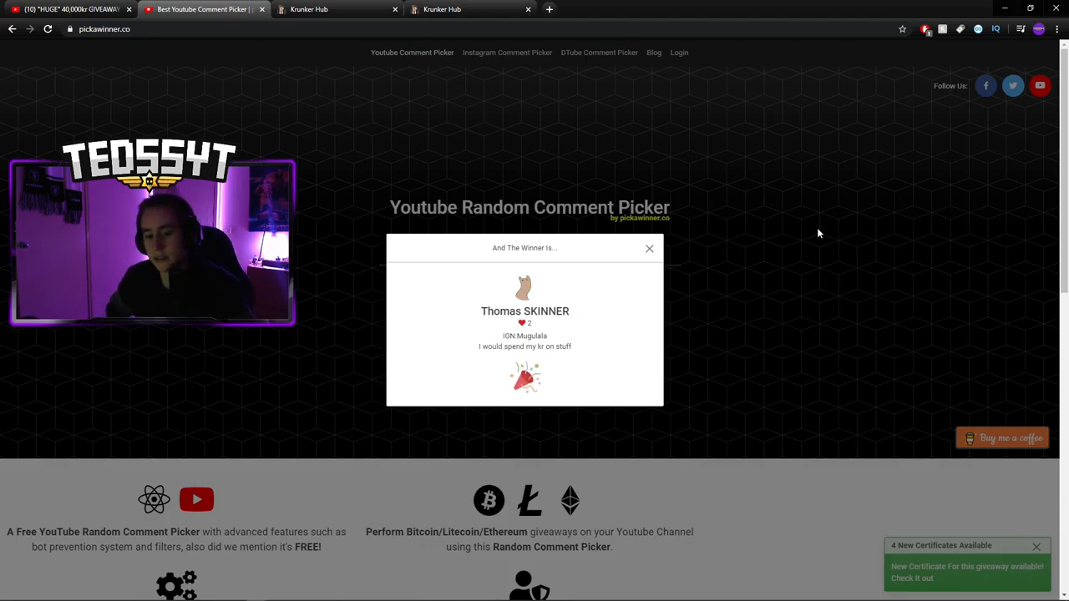
click(524, 336)
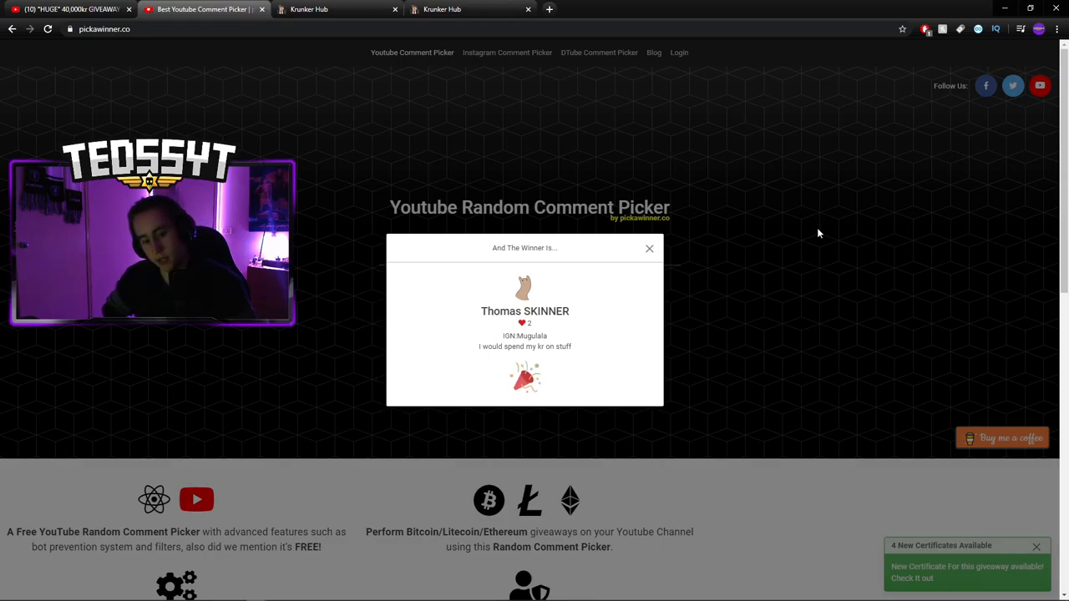
mouse_move(641, 280)
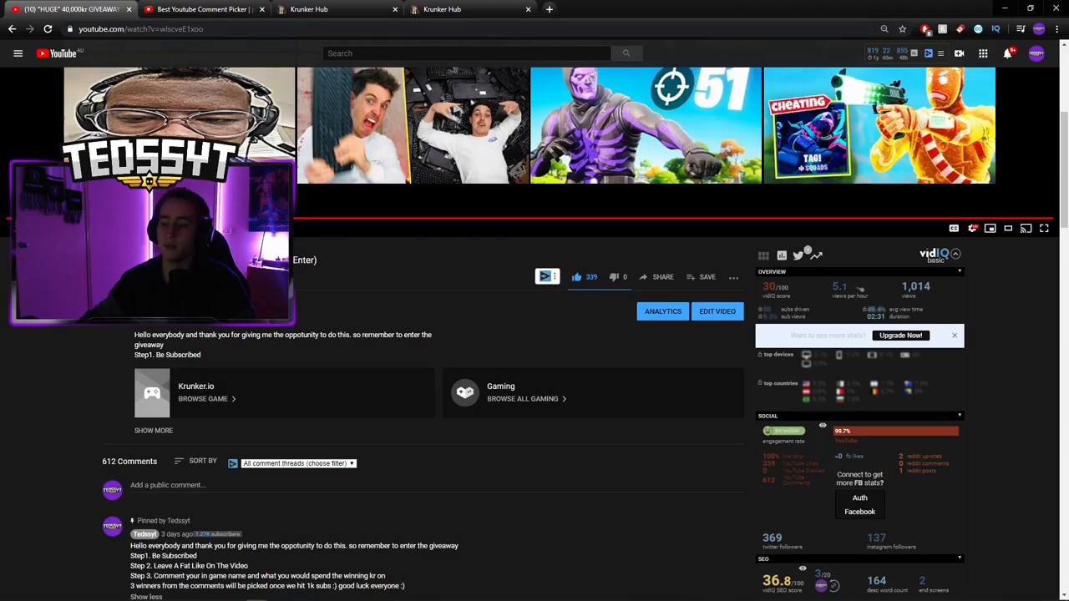
scroll(down, 3)
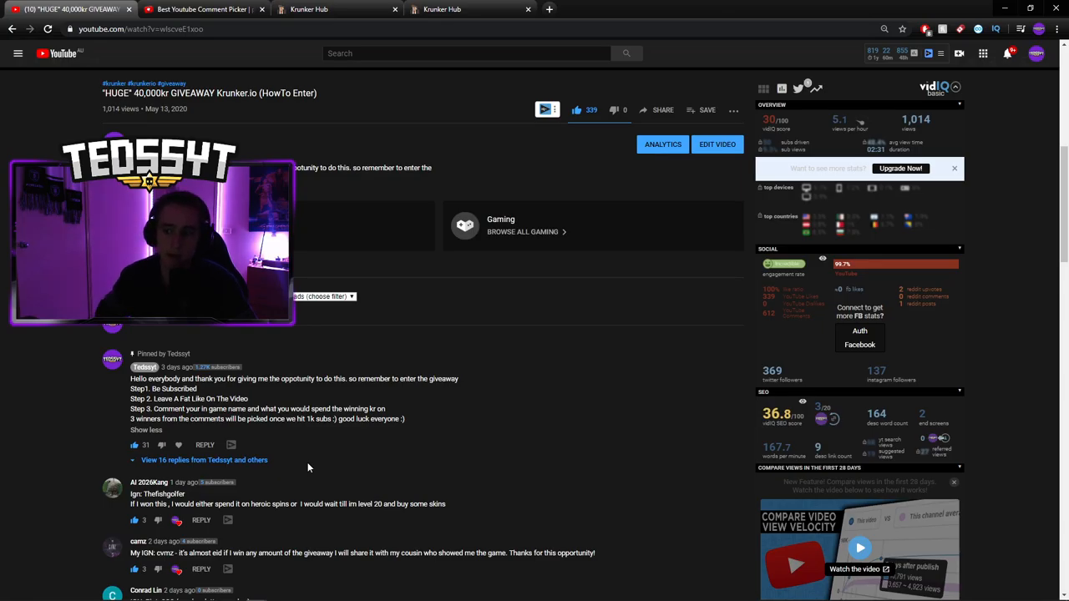
scroll(down, 3)
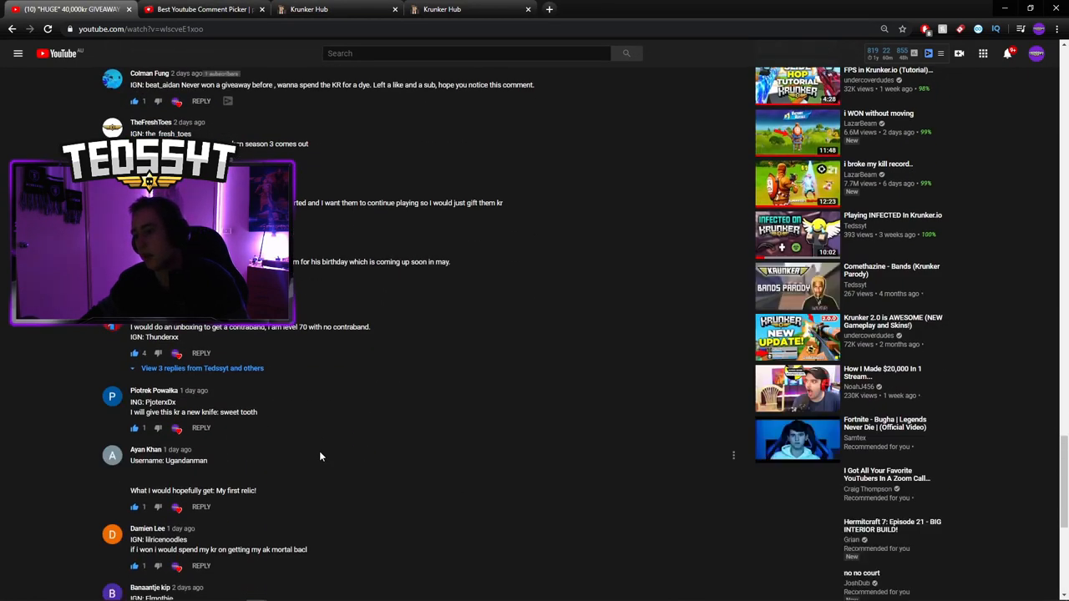
scroll(up, 3)
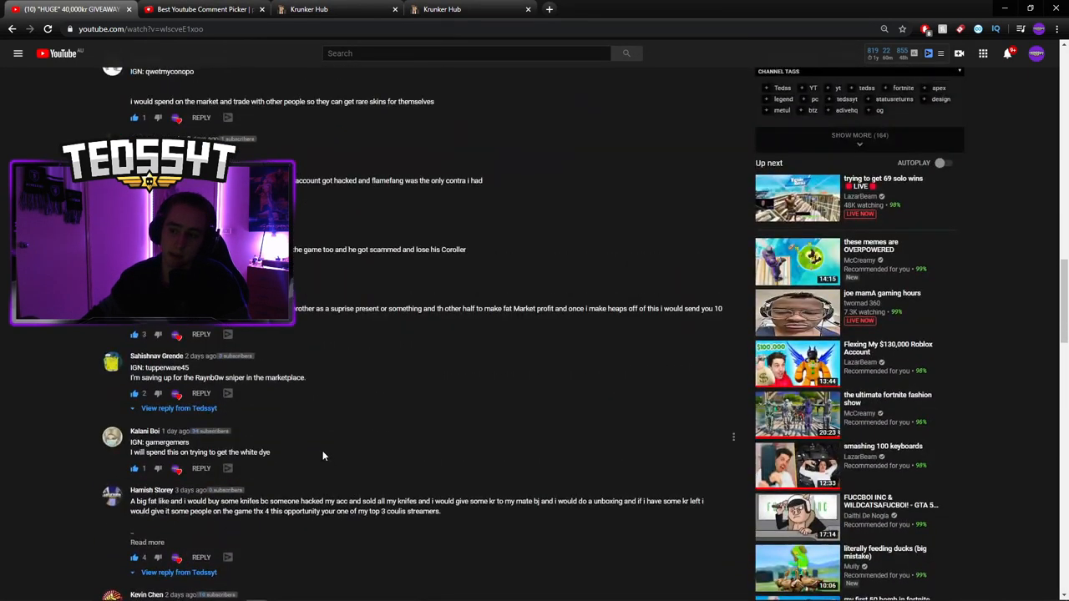
scroll(up, 3)
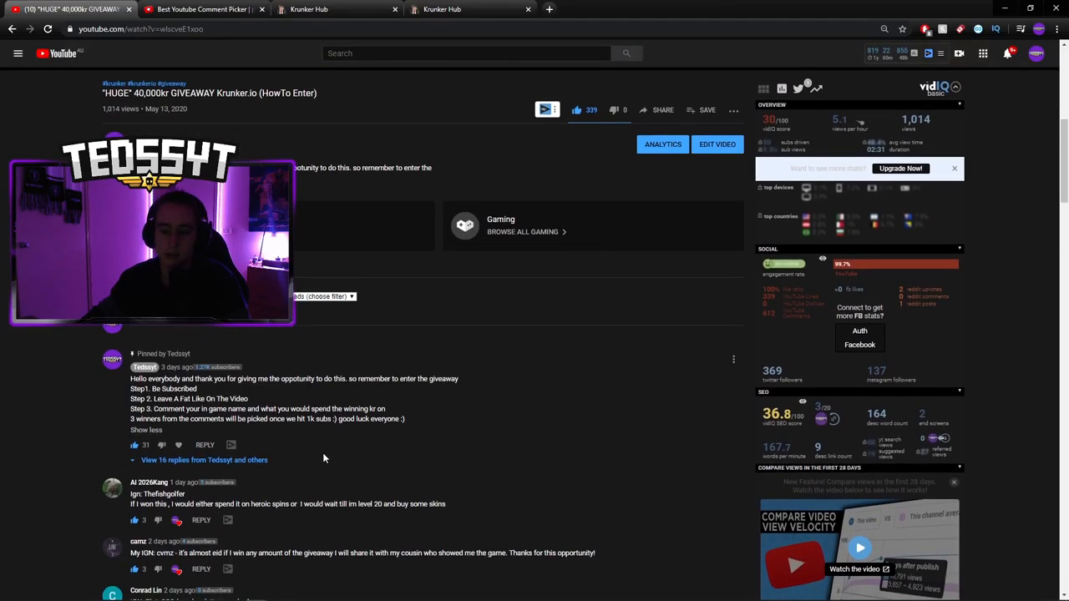